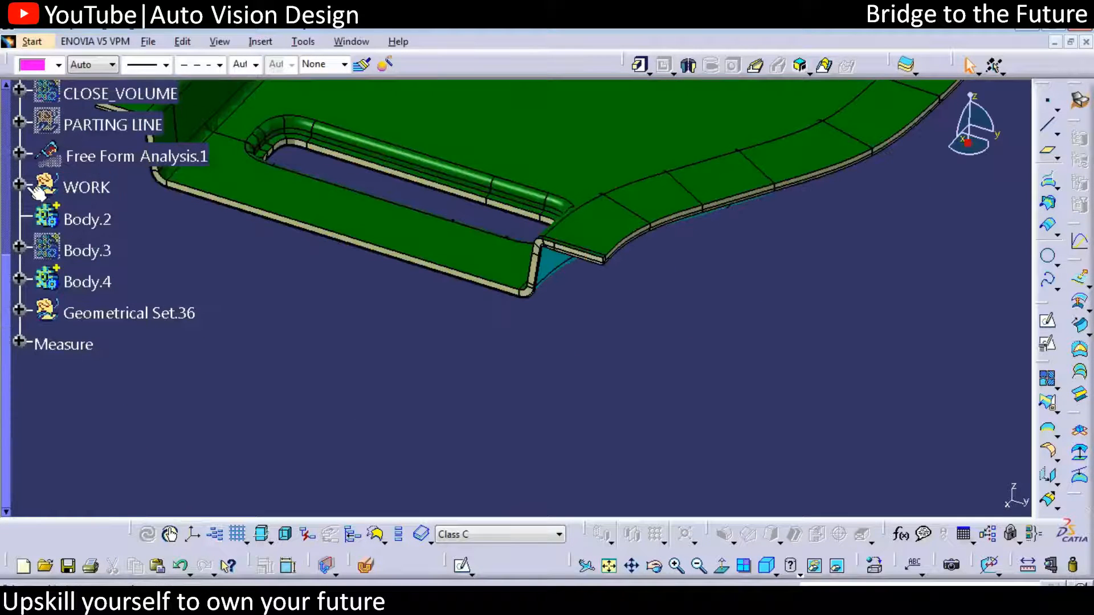
Expand WORK > CLOSE VOLUME and define the TRIM set as the in-work object.
{"action": "left_click", "coordinate": [20, 186]}
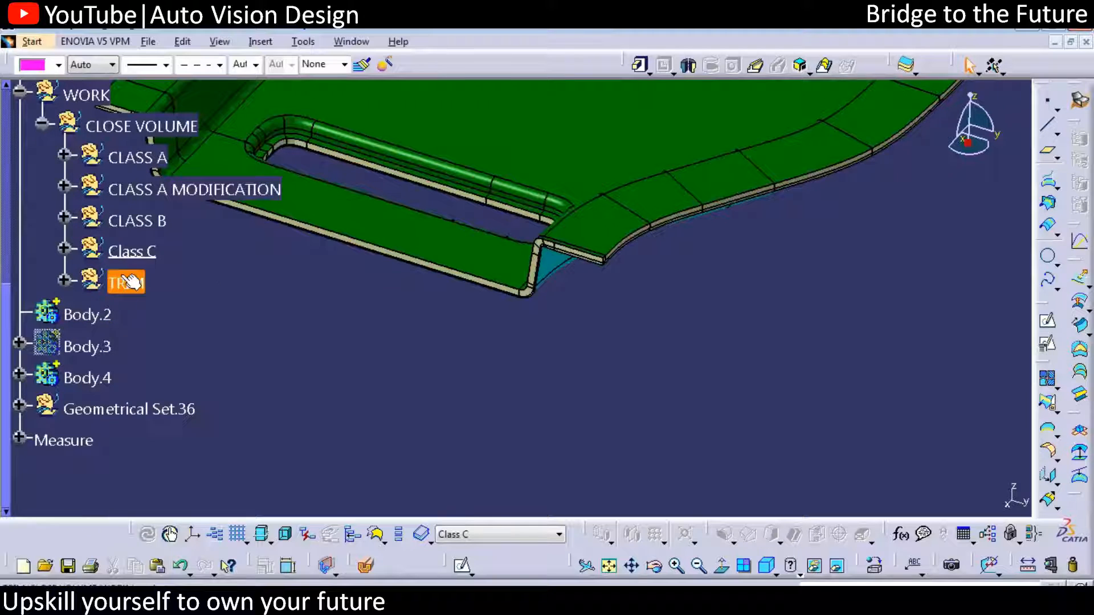
{"action": "left_click", "coordinate": [126, 281]}
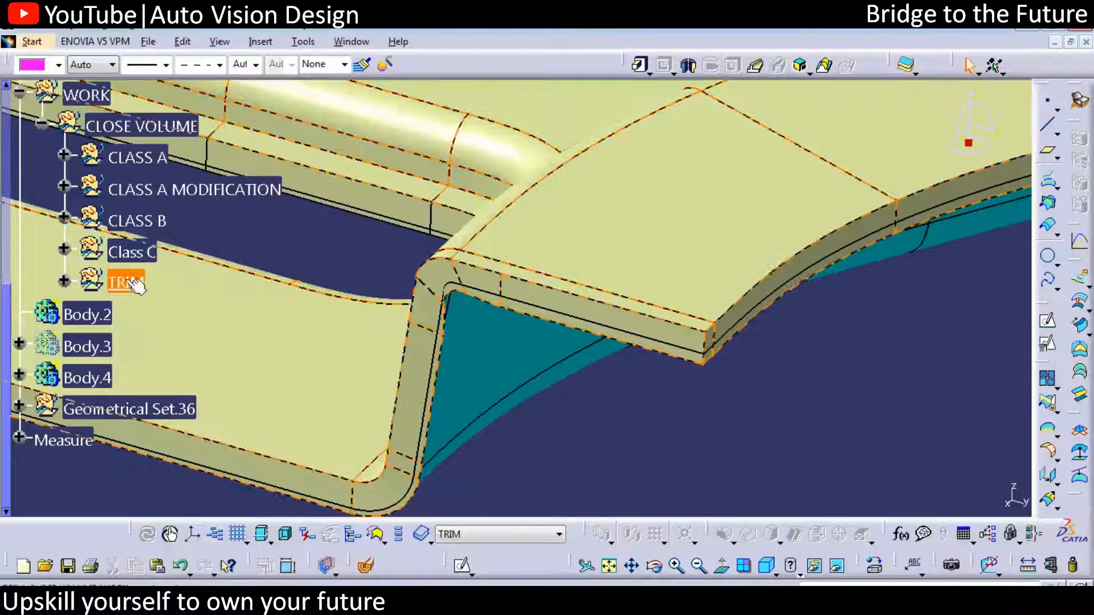
Intersect the part surfaces and acknowledge the Trim.47 self-intersection update error.
{"action": "left_click", "coordinate": [58, 65]}
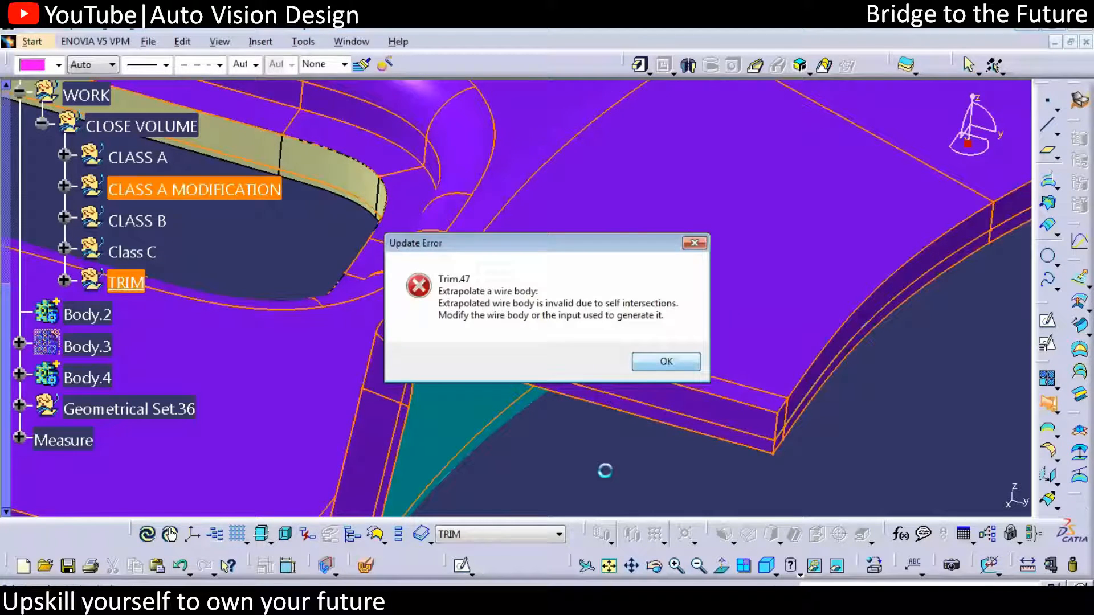
{"action": "left_click", "coordinate": [665, 361]}
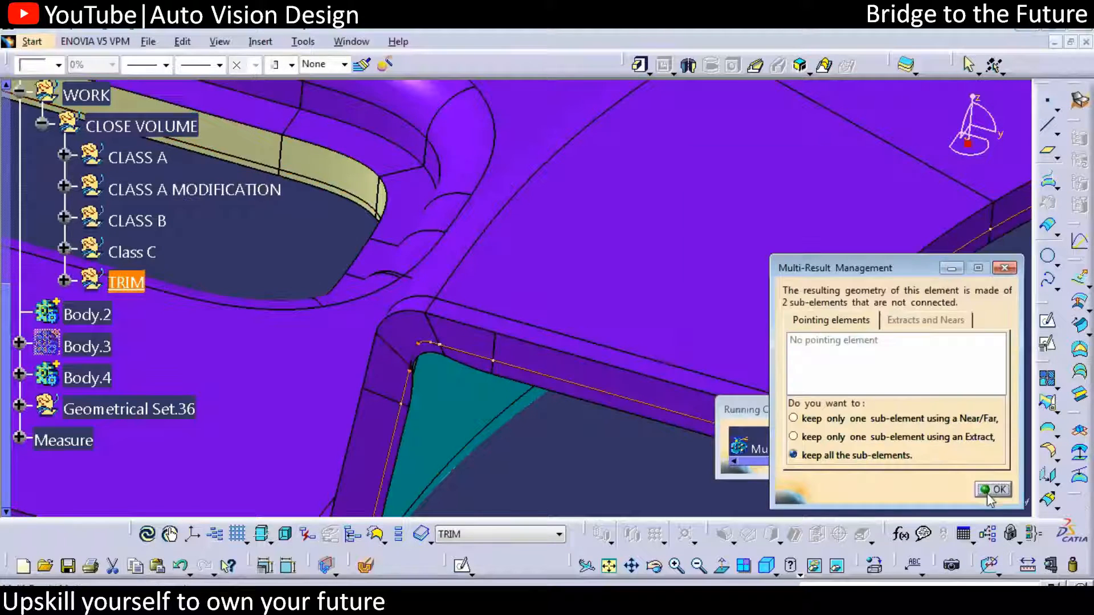
Keep all sub-elements to create Intersect.5, then select Trim.46 and zoom to inspect the edge.
{"action": "left_click", "coordinate": [994, 489]}
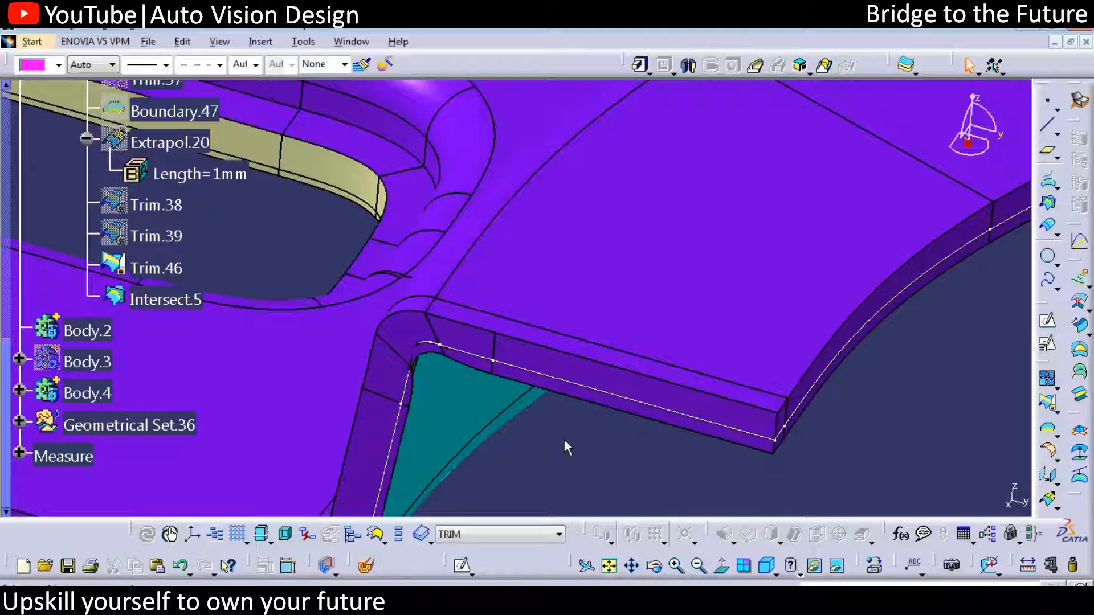
{"action": "left_click", "coordinate": [155, 268]}
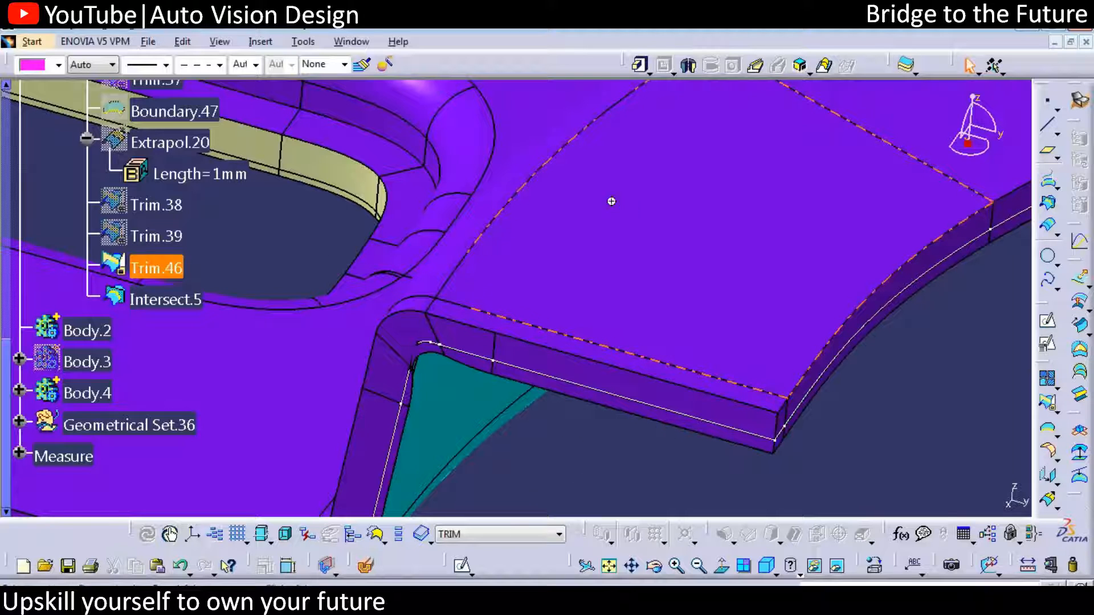
{"action": "left_click_drag", "start_coordinate": [611, 202], "coordinate": [477, 445]}
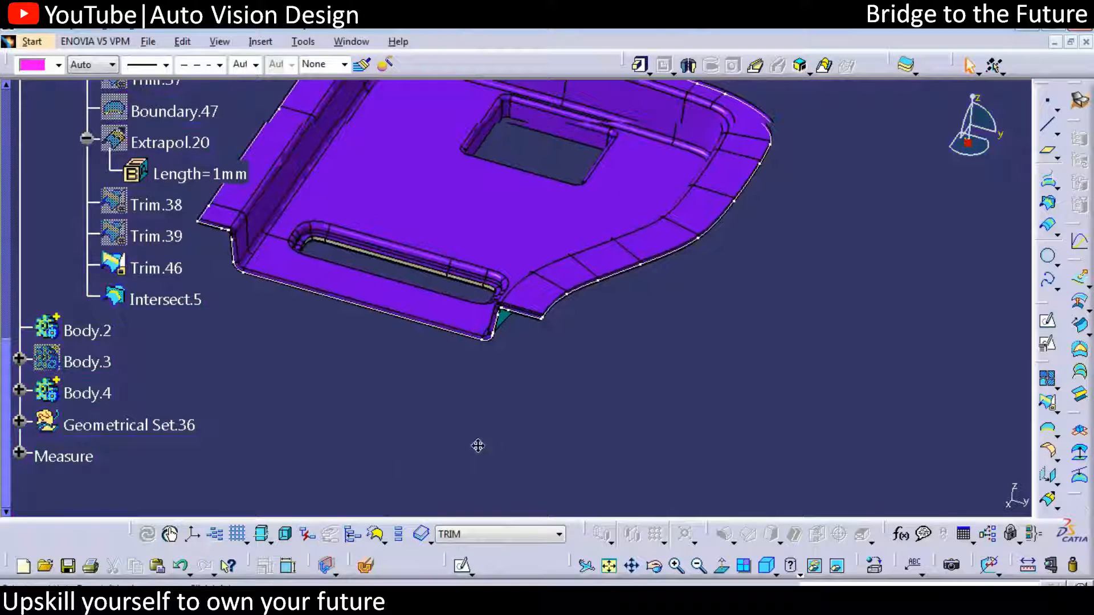
{"action": "left_click", "coordinate": [165, 298]}
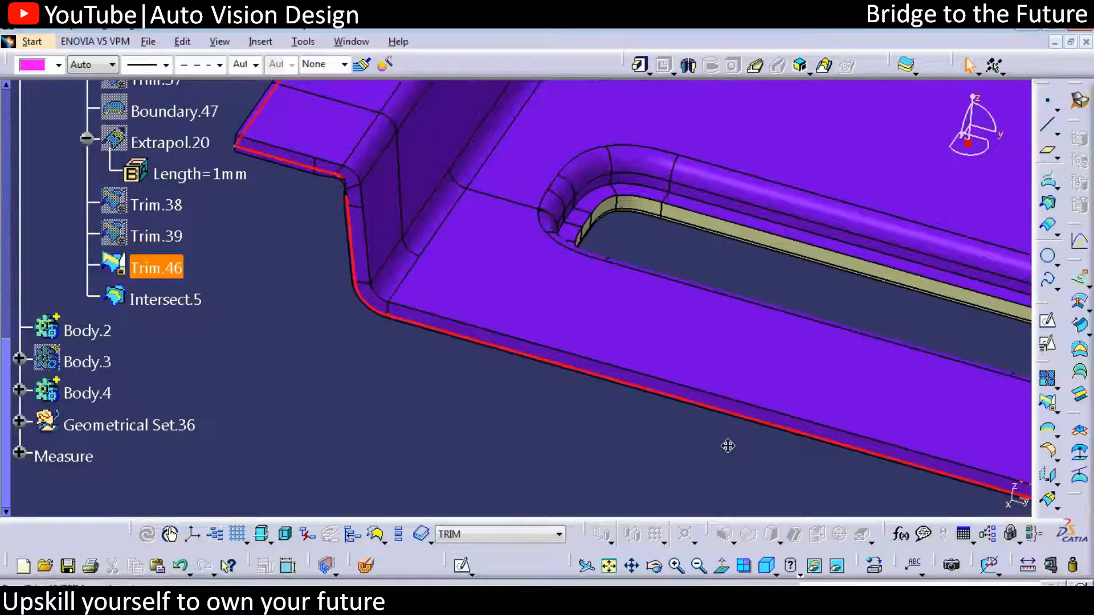
Select Intersect.5 and start a Boundary curve, adding Boundary.59 to TRIM.
{"action": "left_click", "coordinate": [165, 298]}
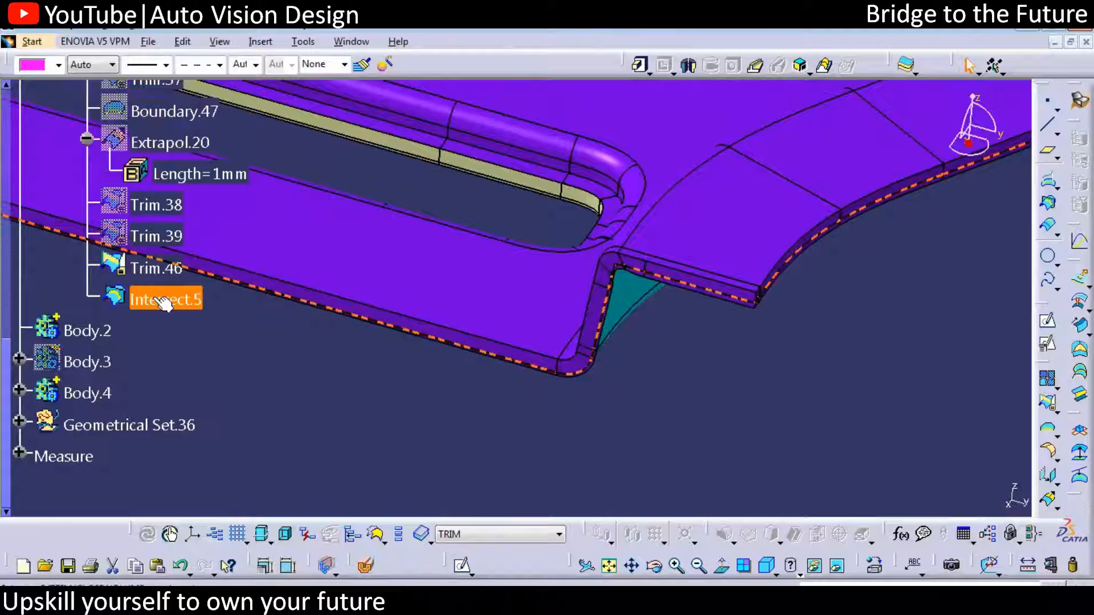
{"action": "left_click", "coordinate": [156, 268]}
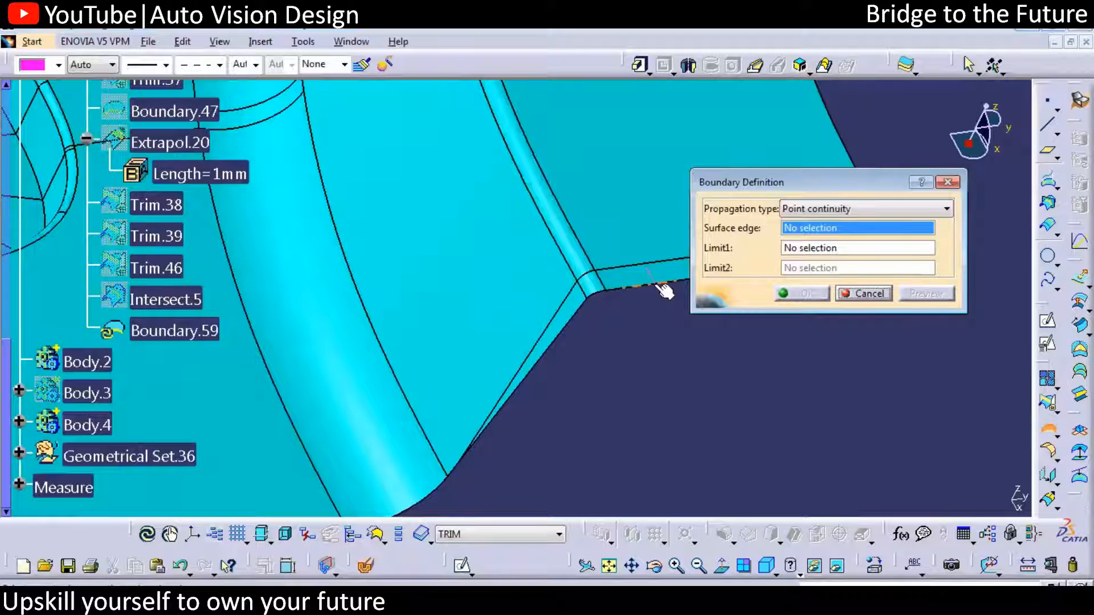
Pick the surface edge for Boundary.59 and accept the face-inversion error after extrapolating 0.5 mm.
{"action": "left_click", "coordinate": [653, 279]}
{"action": "type", "text": ".5"}
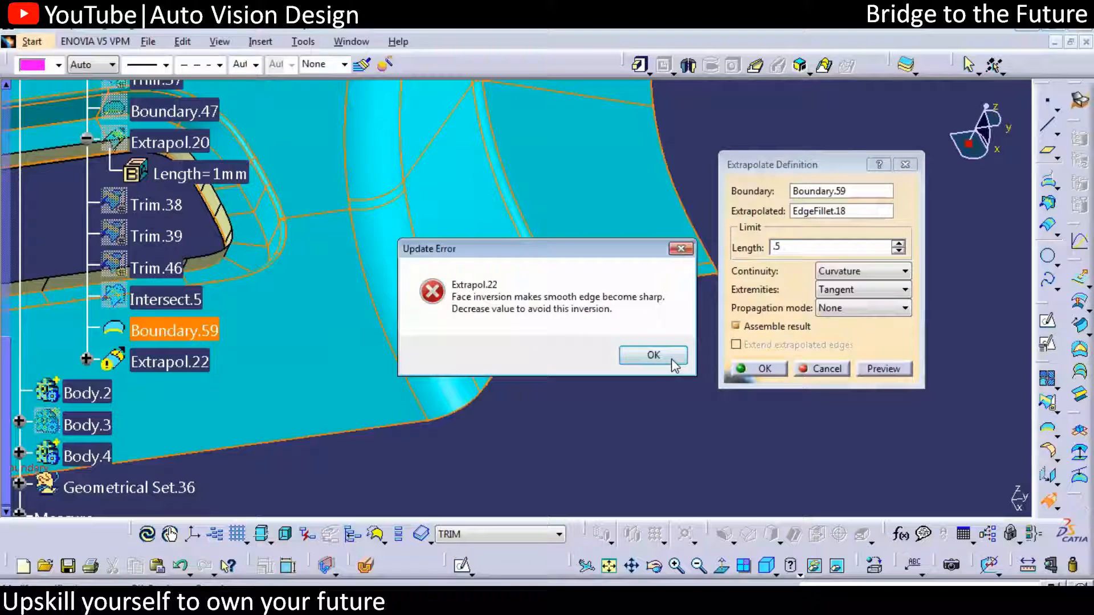
{"action": "left_click", "coordinate": [652, 355]}
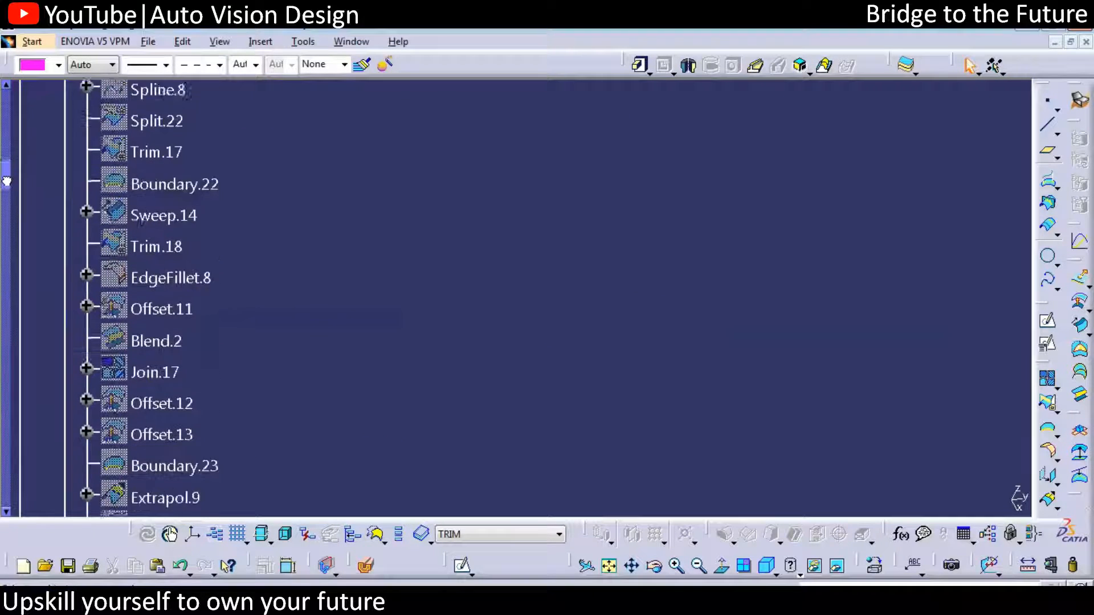
Scroll the tree back to the TRIM set and select Trim.46.
{"action": "scroll", "scroll_direction": "down", "scroll_amount": 3}
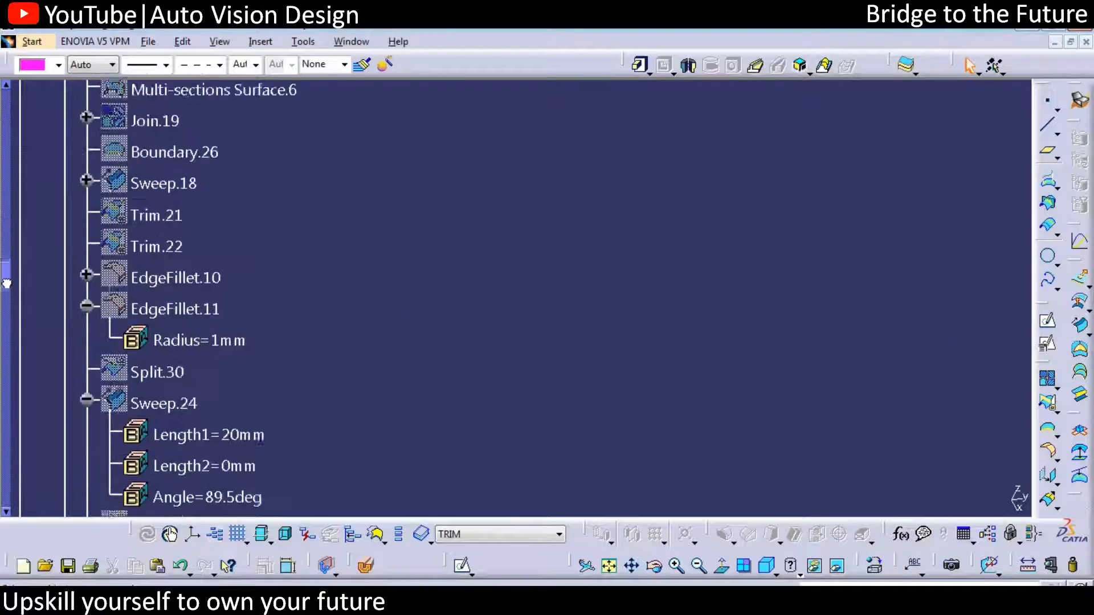
{"action": "scroll", "scroll_direction": "down", "scroll_amount": 3}
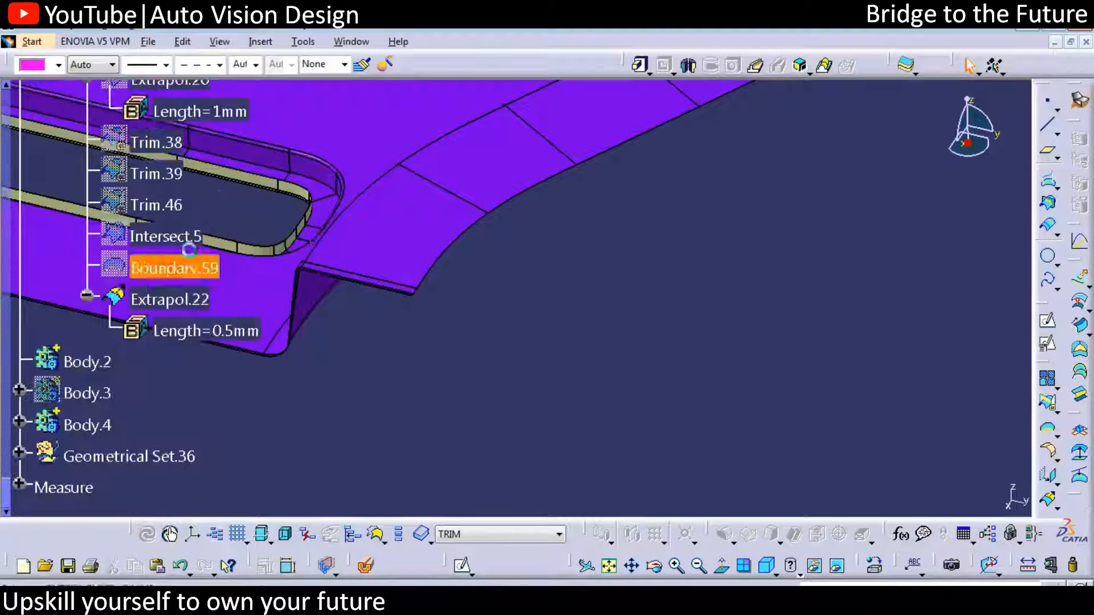
{"action": "left_click", "coordinate": [156, 205]}
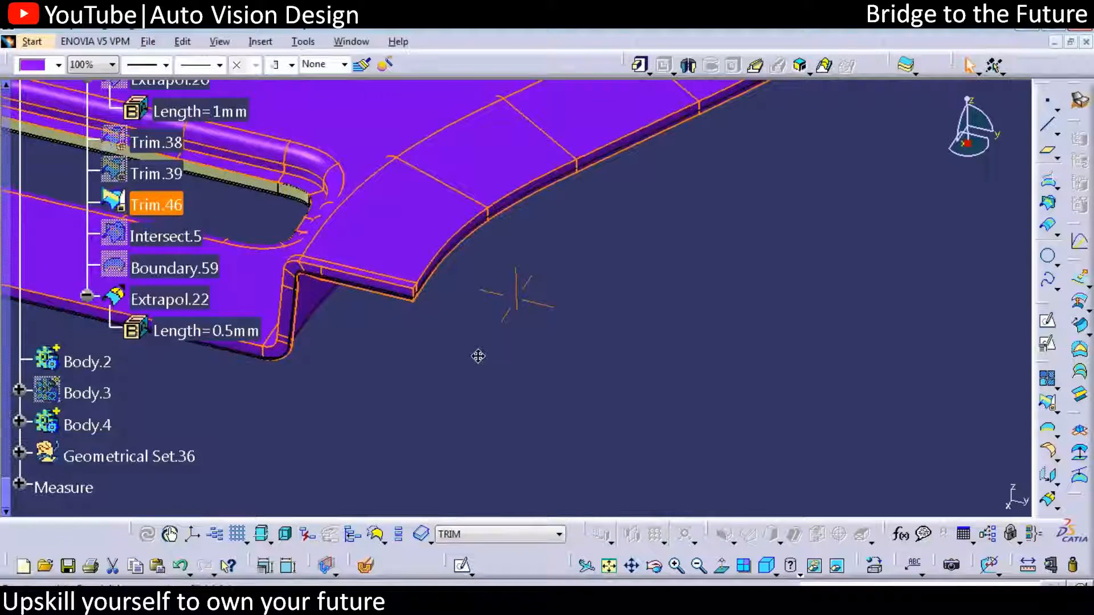